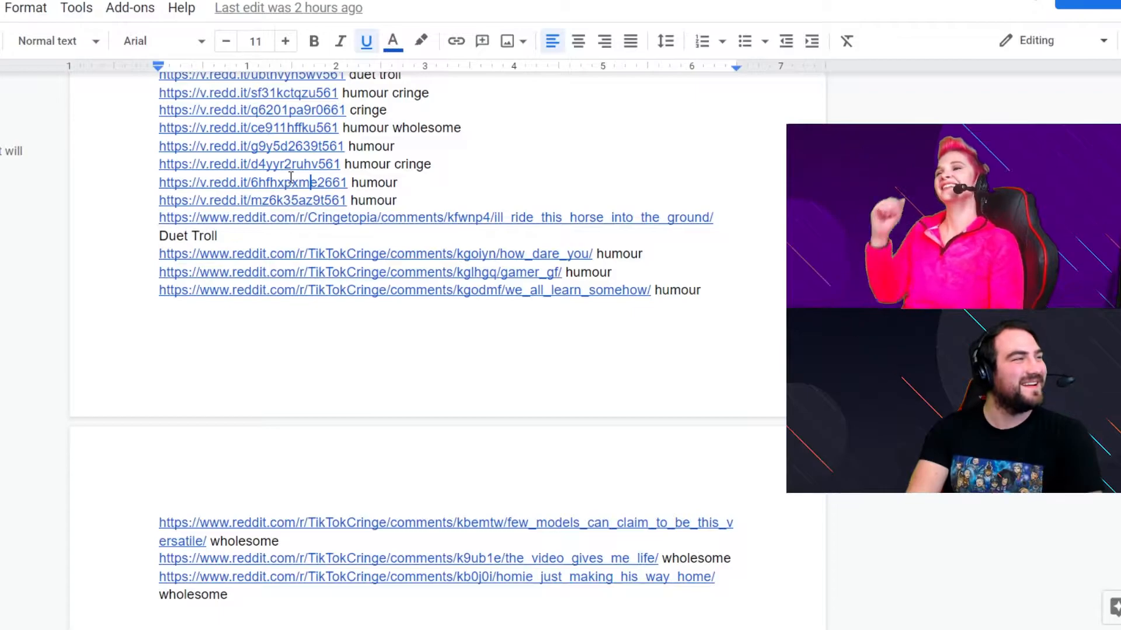
Show the link preview for the v.redd.it/mz6k35az9t561 humour link
click(252, 200)
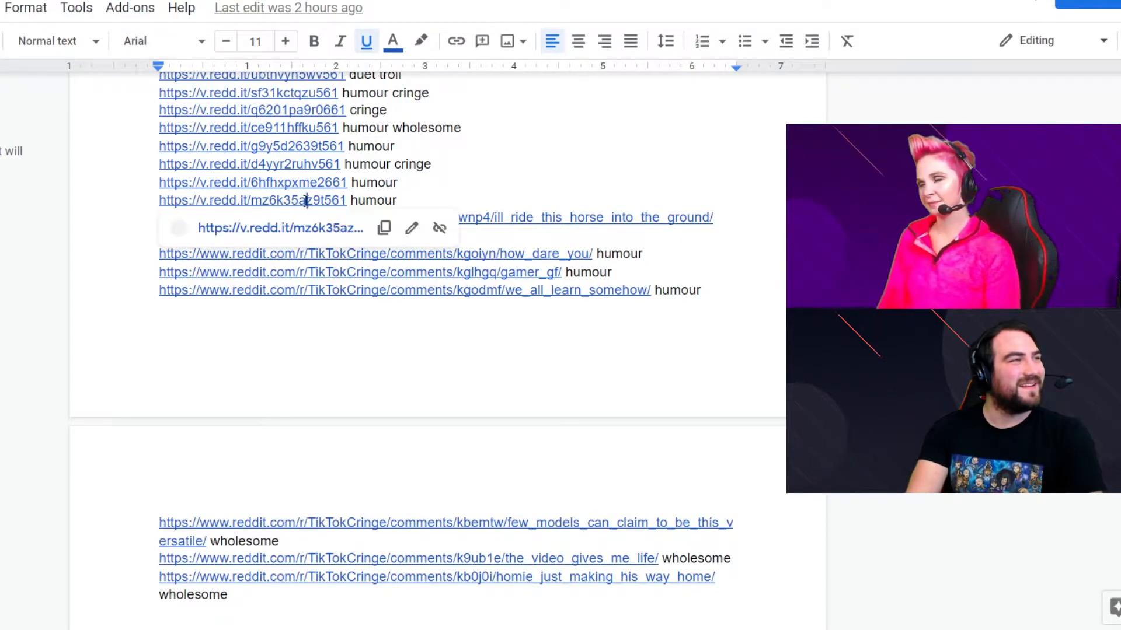
click(251, 200)
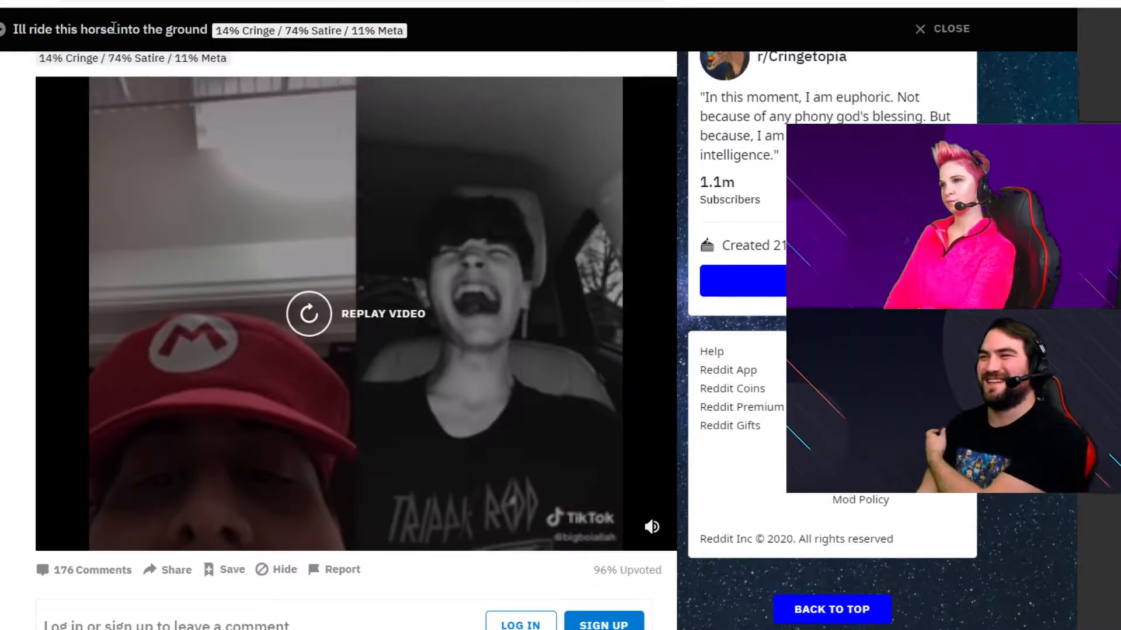
Close the finished horse video post and select the TikTokCringe how_dare_you link in Docs
click(308, 314)
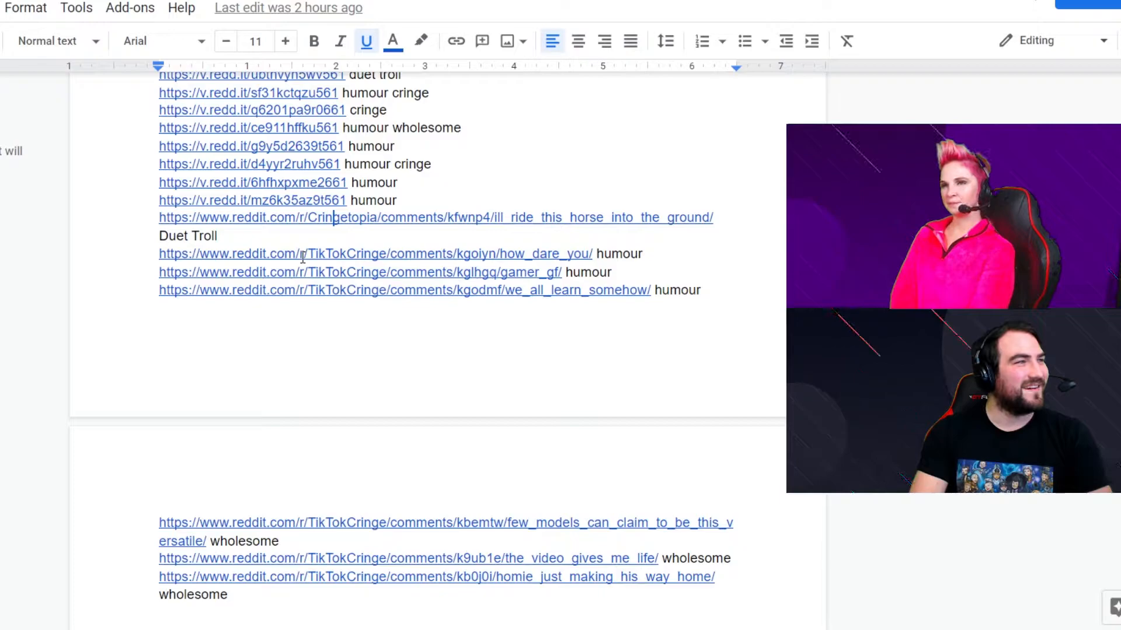
click(300, 254)
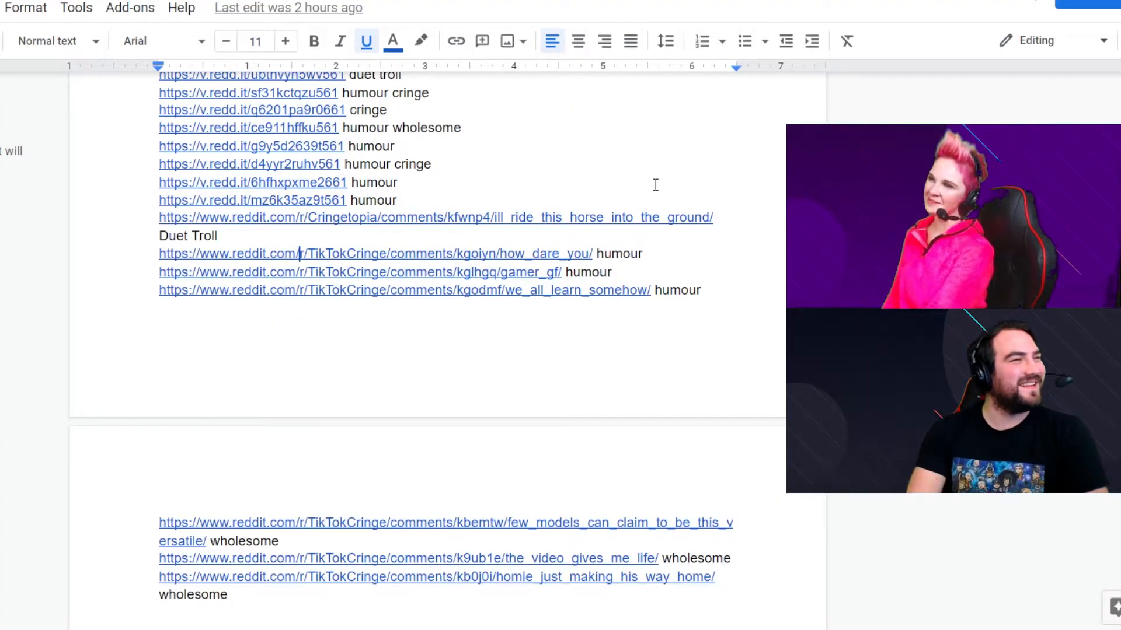
scroll(down, 3)
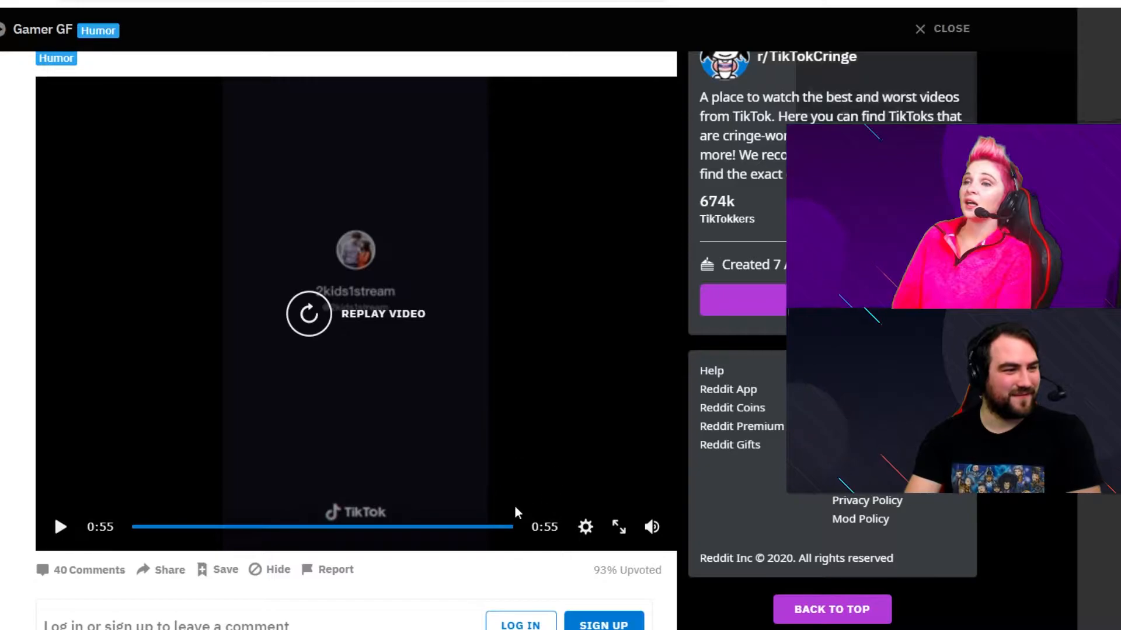
Replay the final seconds of the Gamer GF TikTok video
click(309, 314)
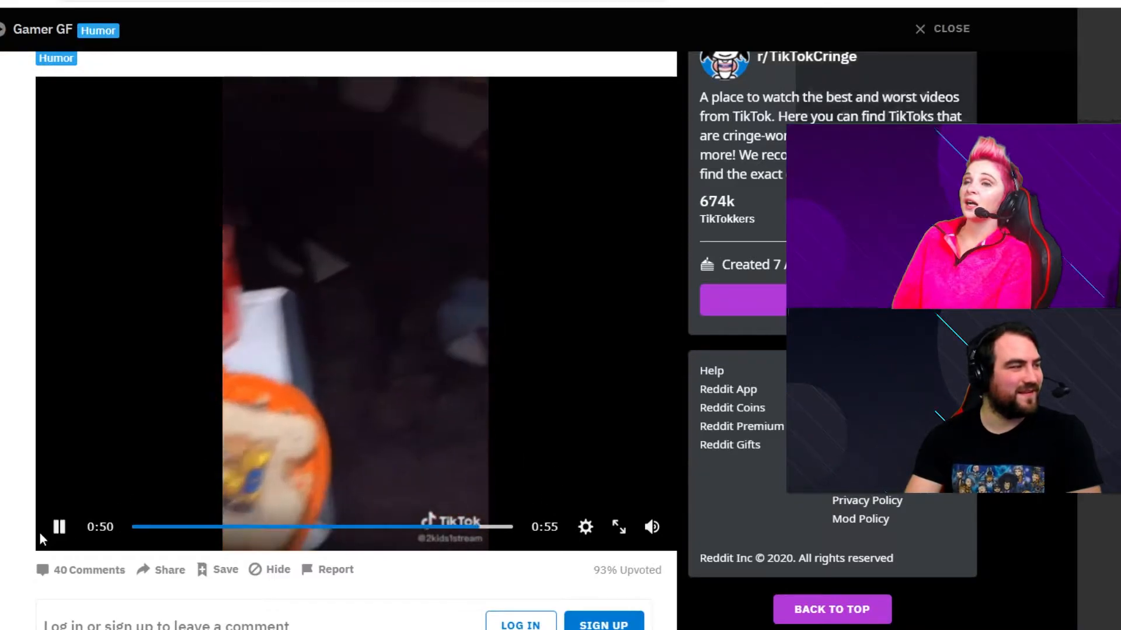
click(58, 527)
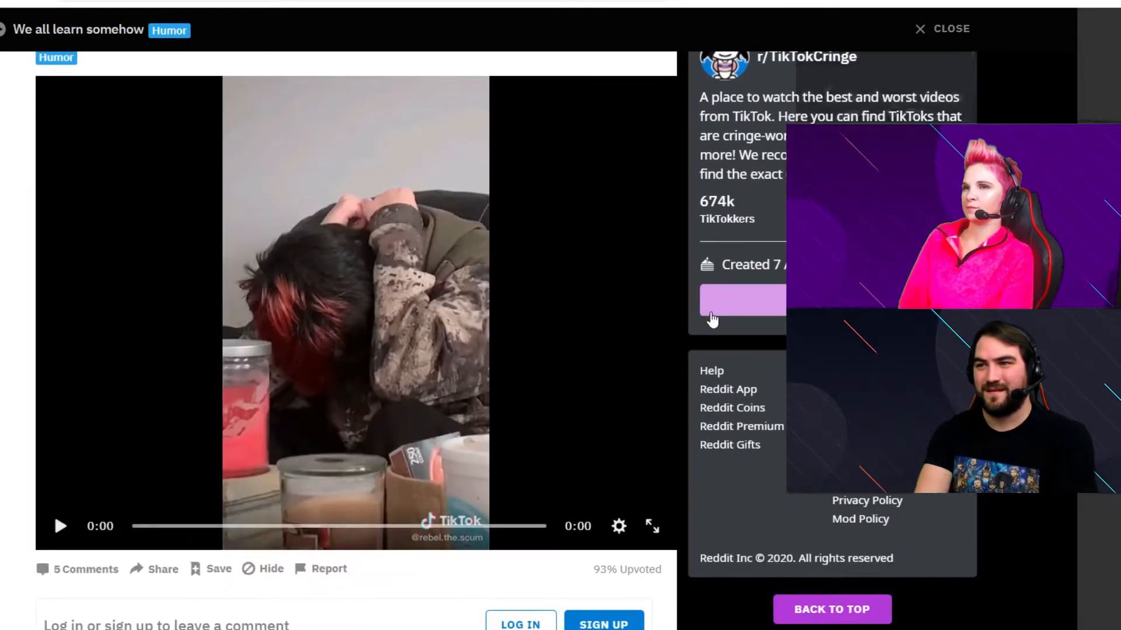
Play the 'We all learn somehow' TikTok video in r/TikTokCringe
click(60, 526)
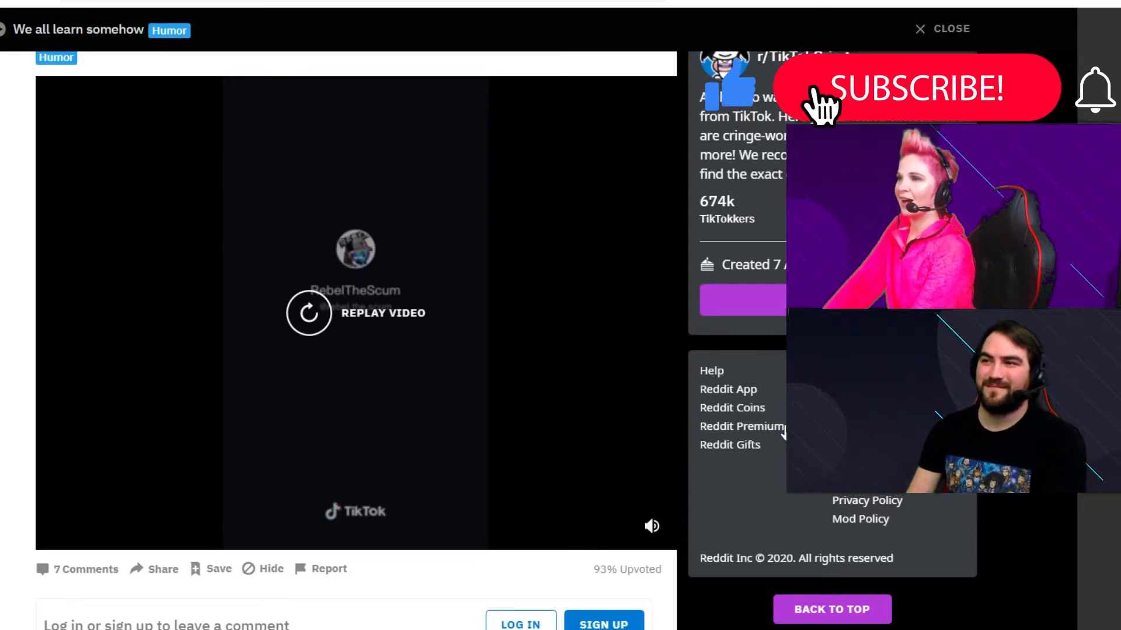
Finish the 'We all learn somehow' video and move on to the 'Few models' post
click(917, 88)
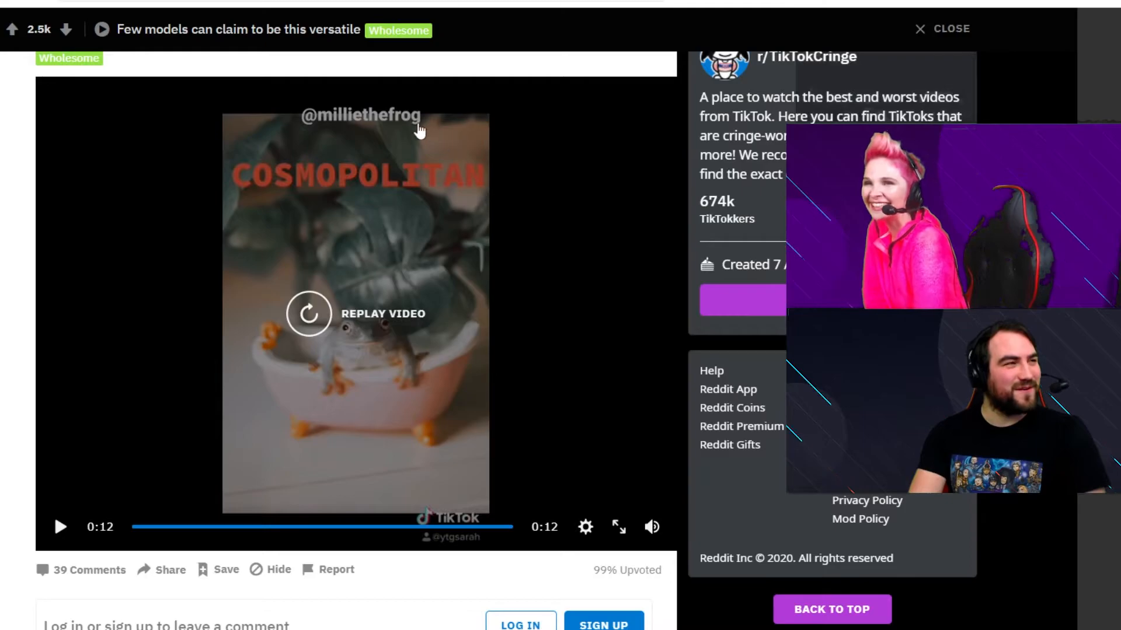
mouse_move(632, 441)
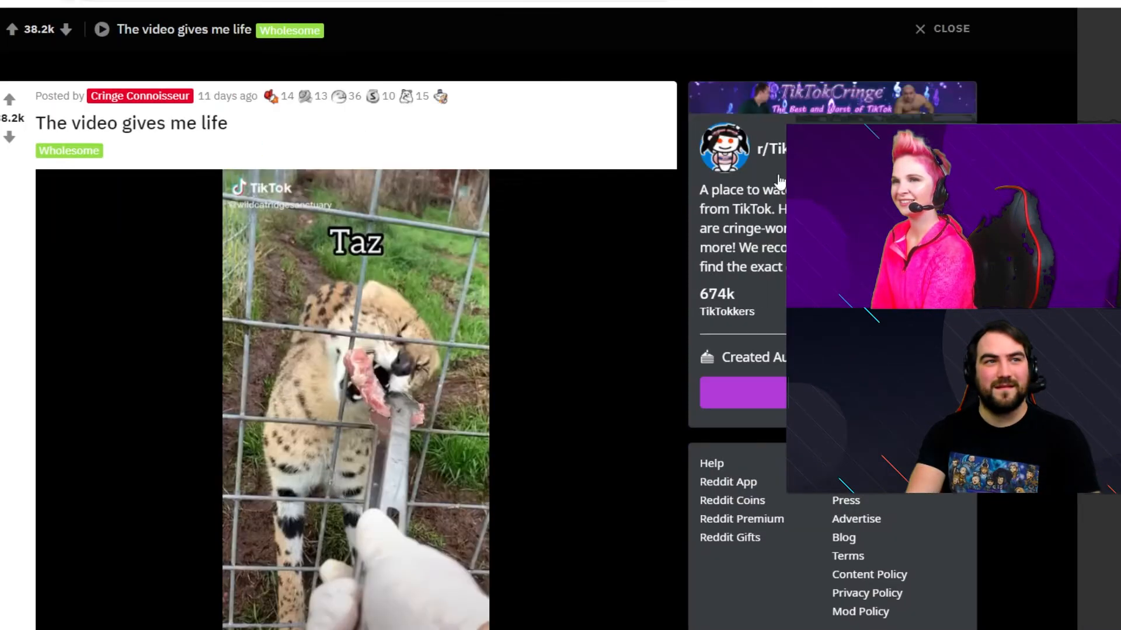
Scroll down to the embedded Taz the wildcat TikTok and let it play
scroll(down, 3)
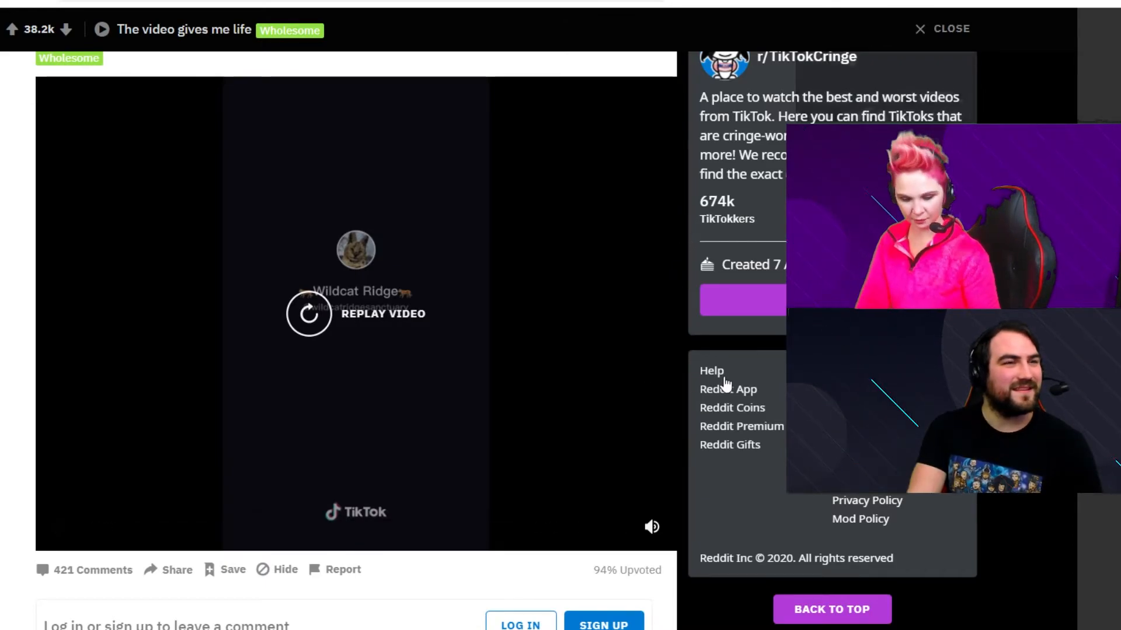
click(310, 315)
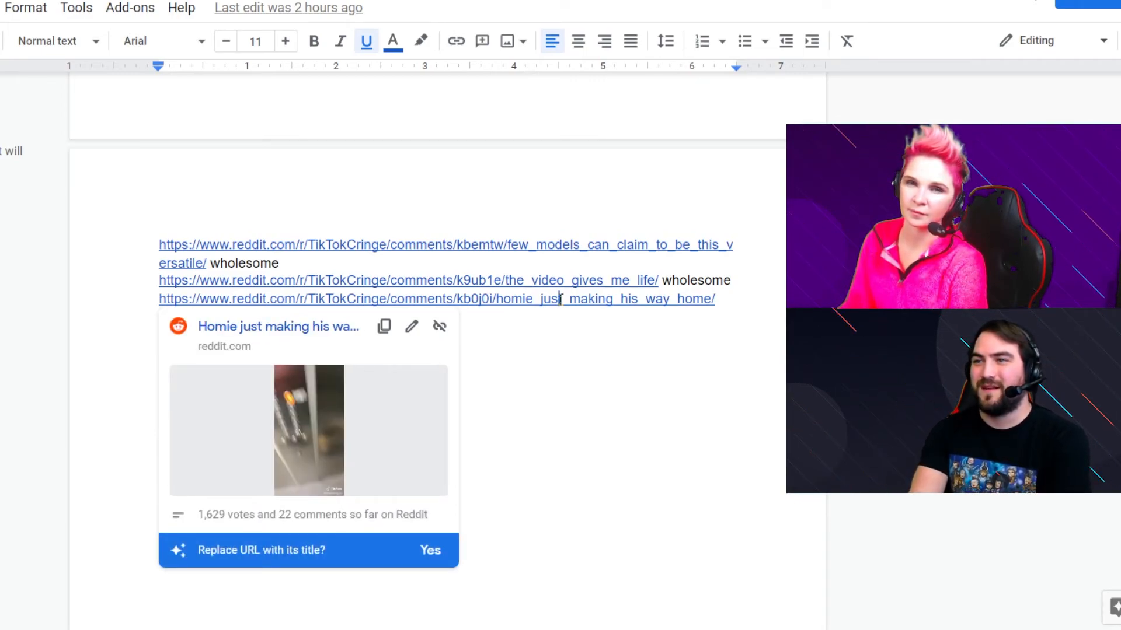
mouse_move(329, 336)
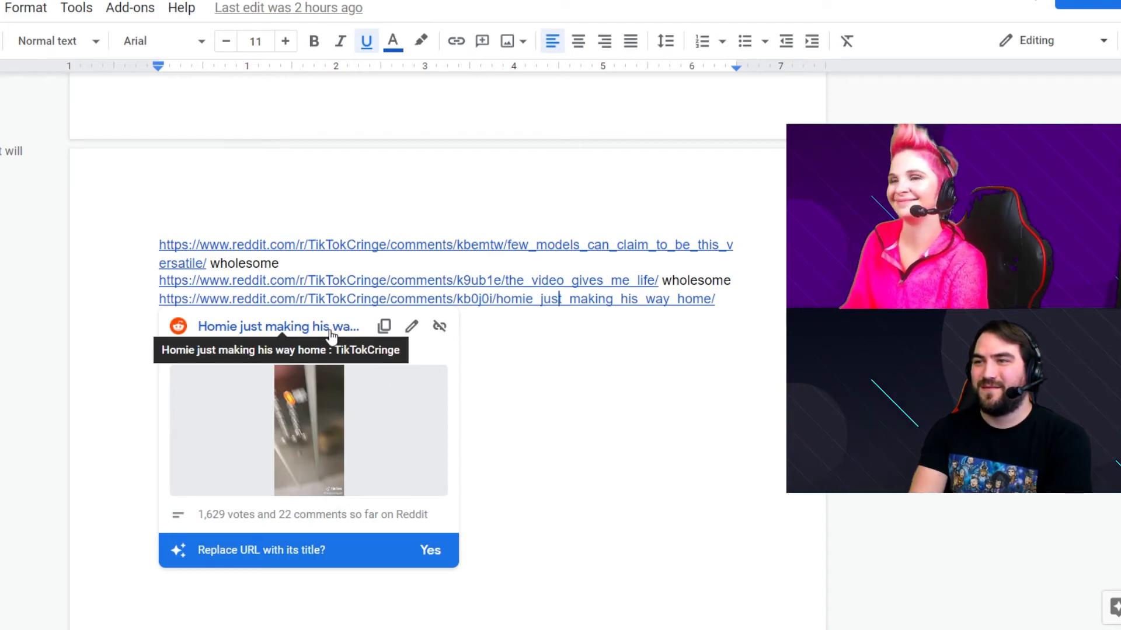
mouse_move(296, 327)
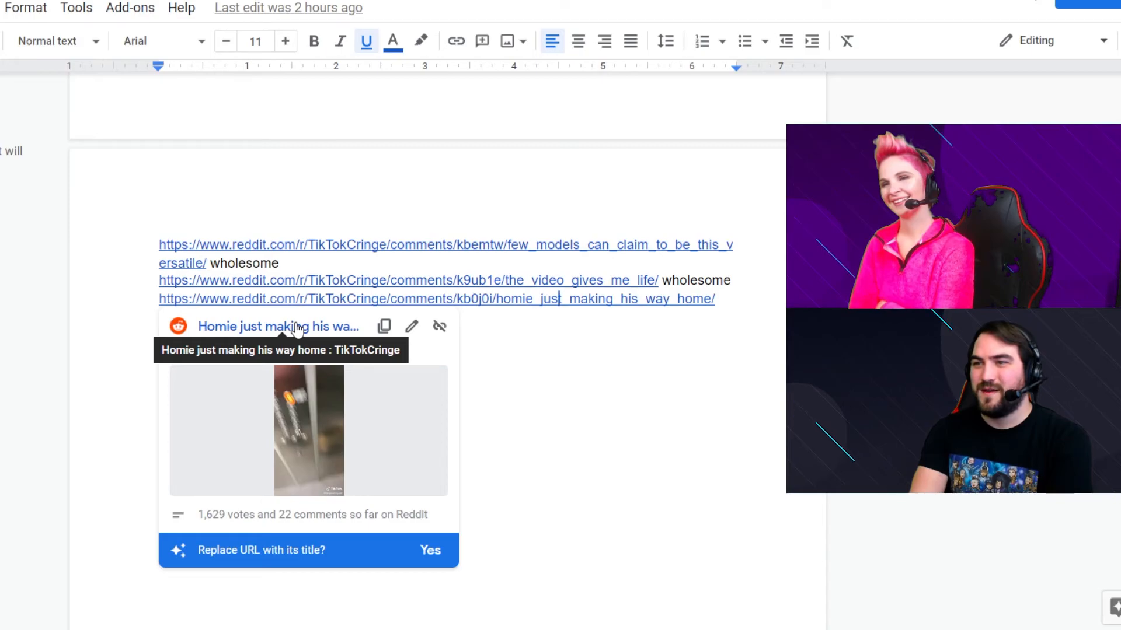
Open the 'Homie just making his way home' Reddit post from the third URL
click(277, 327)
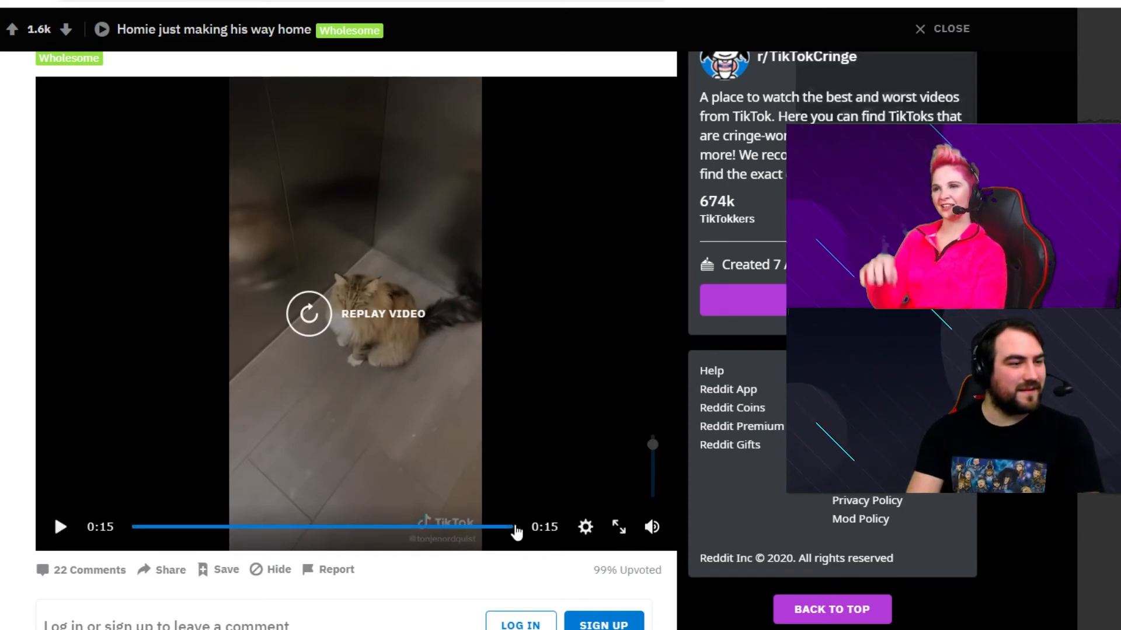
Replay the cat video and pause it at 0:07 on the elevator buttons
click(443, 528)
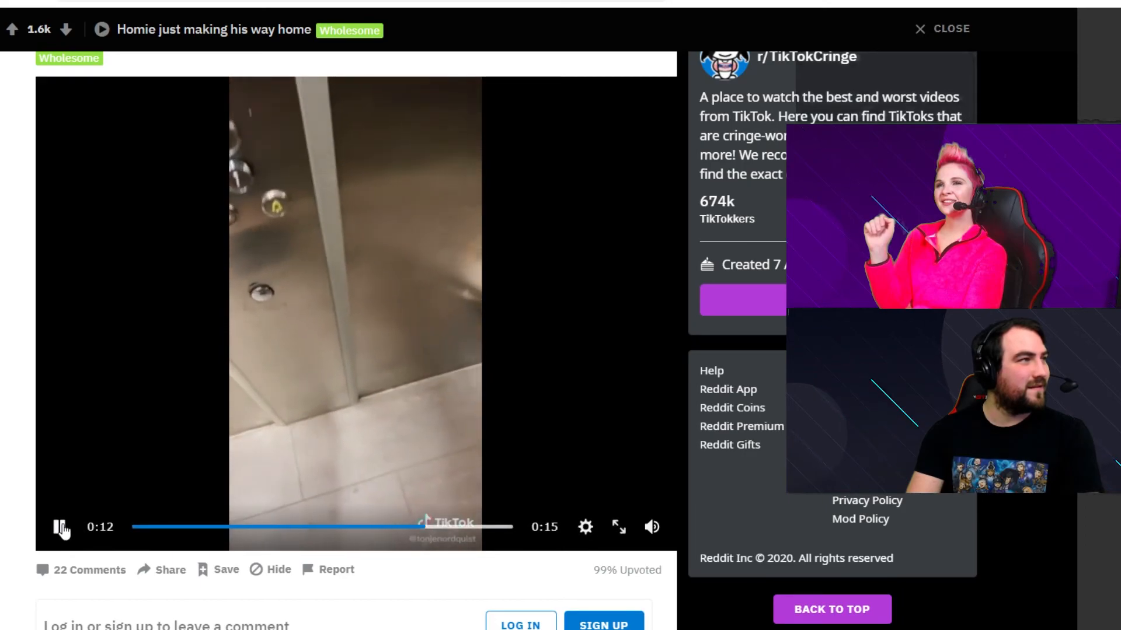
click(60, 528)
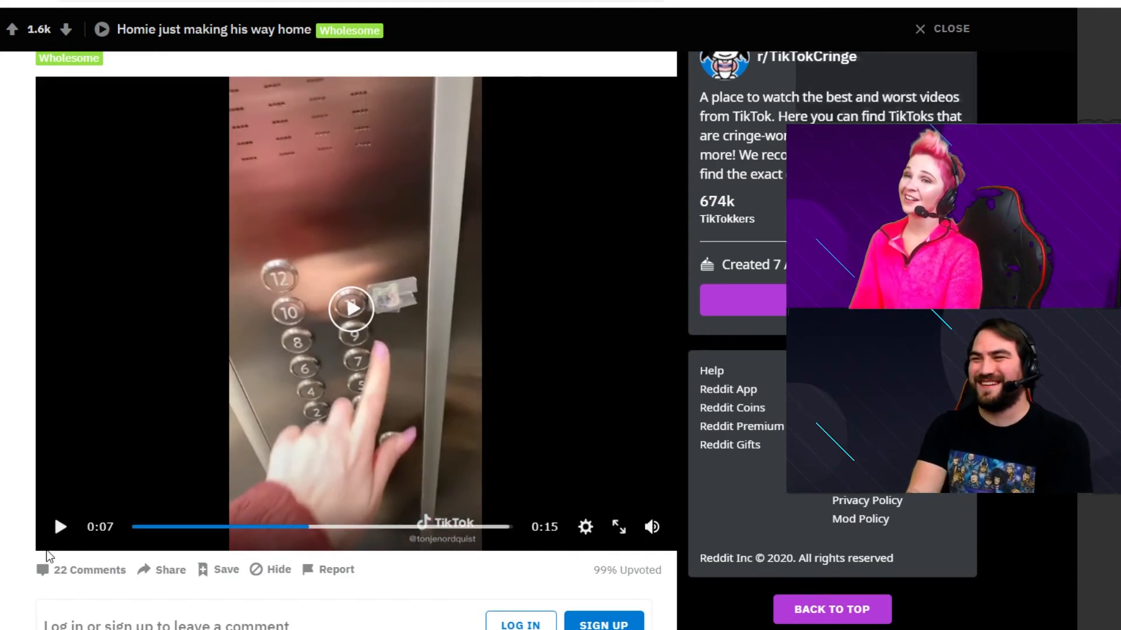
mouse_move(477, 528)
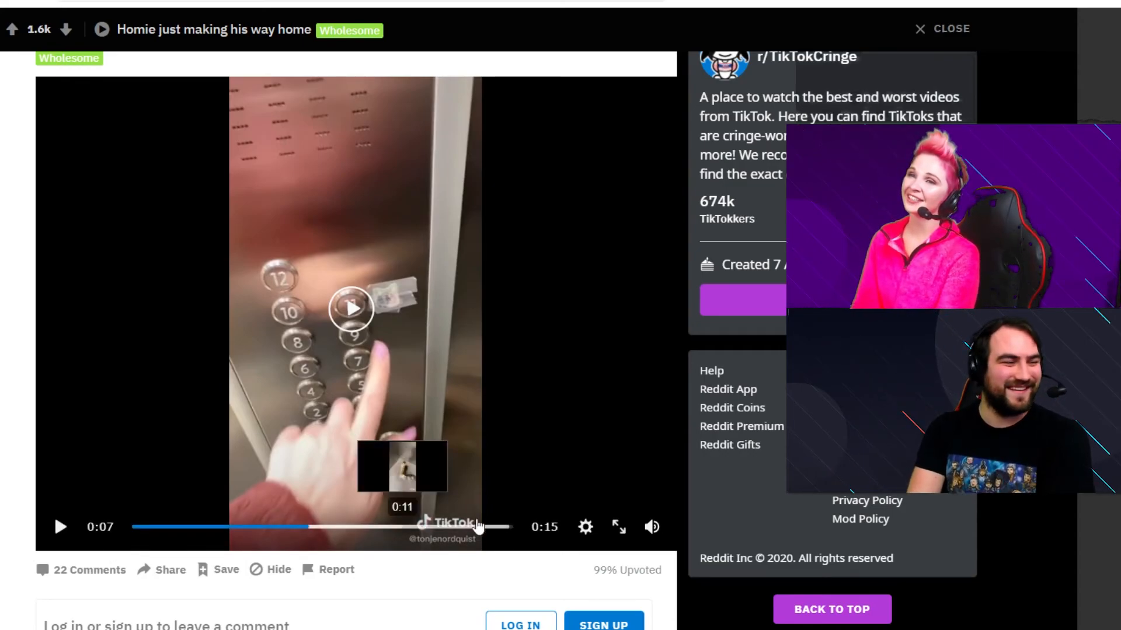